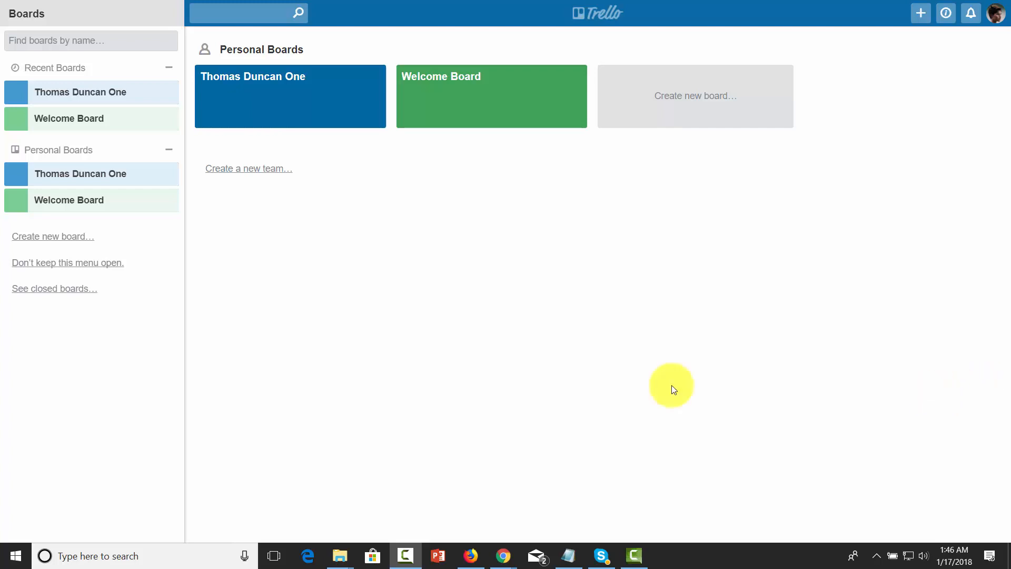
pyautogui.moveTo(670, 390)
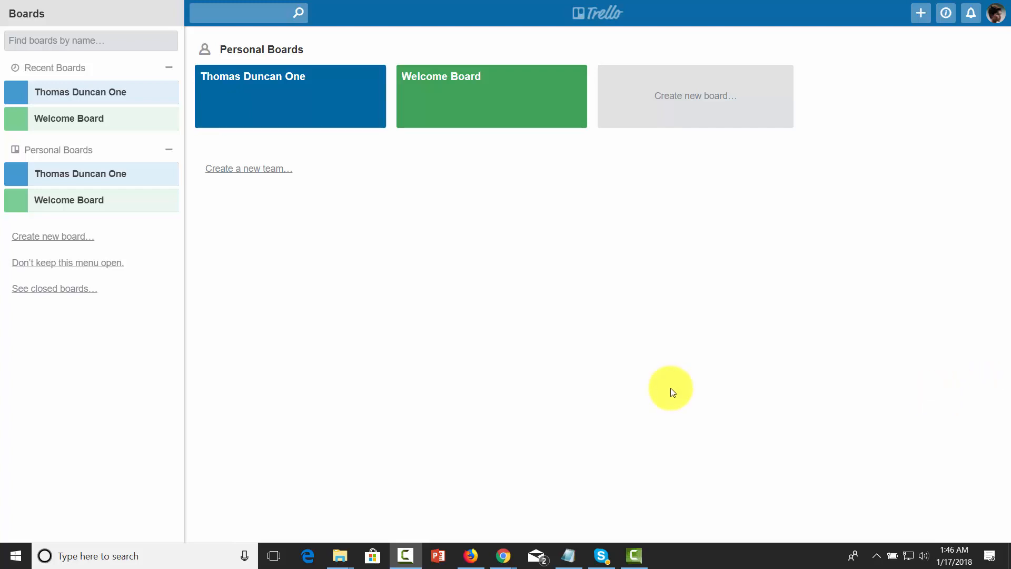
pyautogui.moveTo(666, 393)
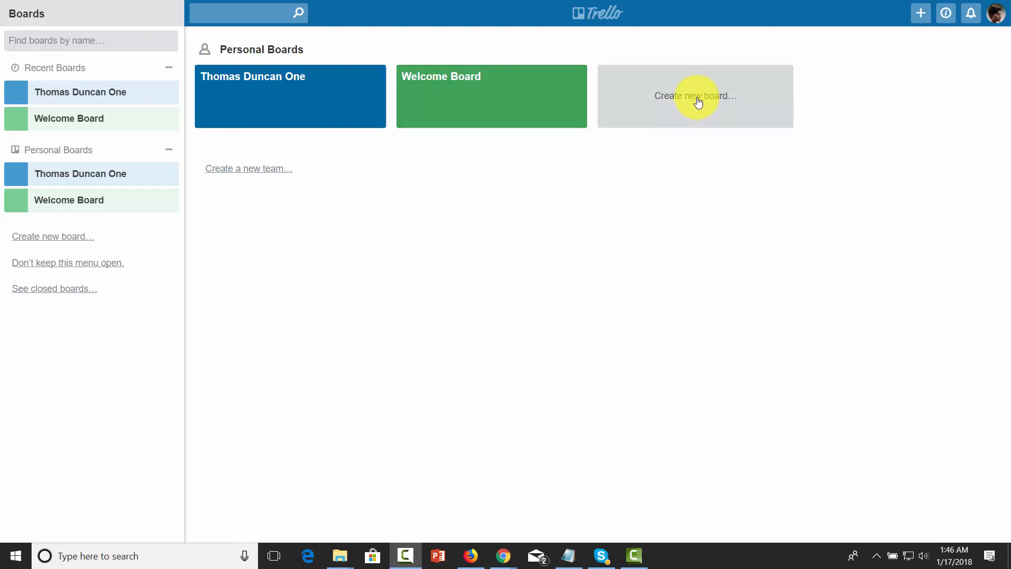
pyautogui.moveTo(681, 102)
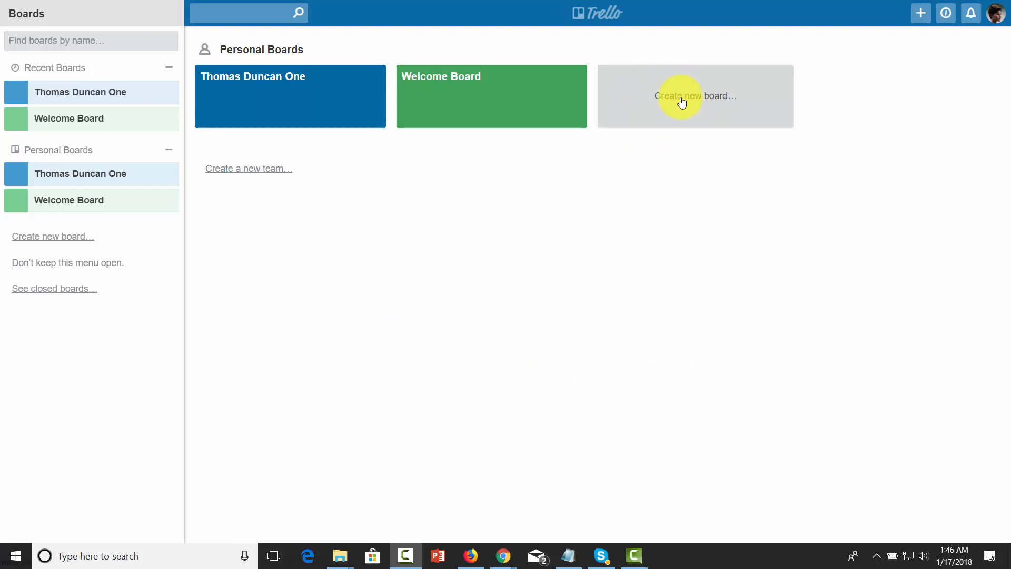
pyautogui.moveTo(677, 99)
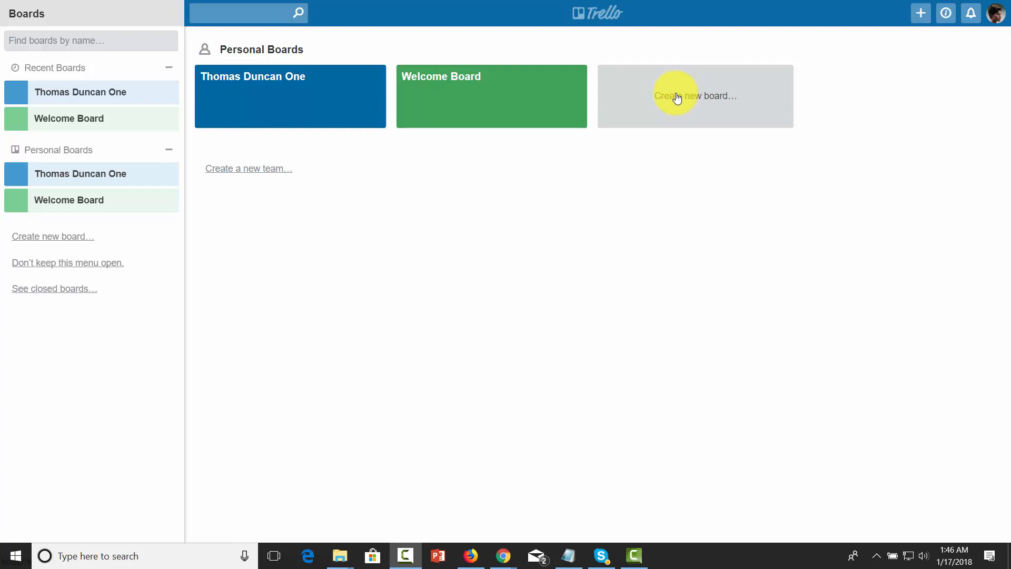
# - Start a new private board titled 'Being More Productive'
pyautogui.click(694, 95)
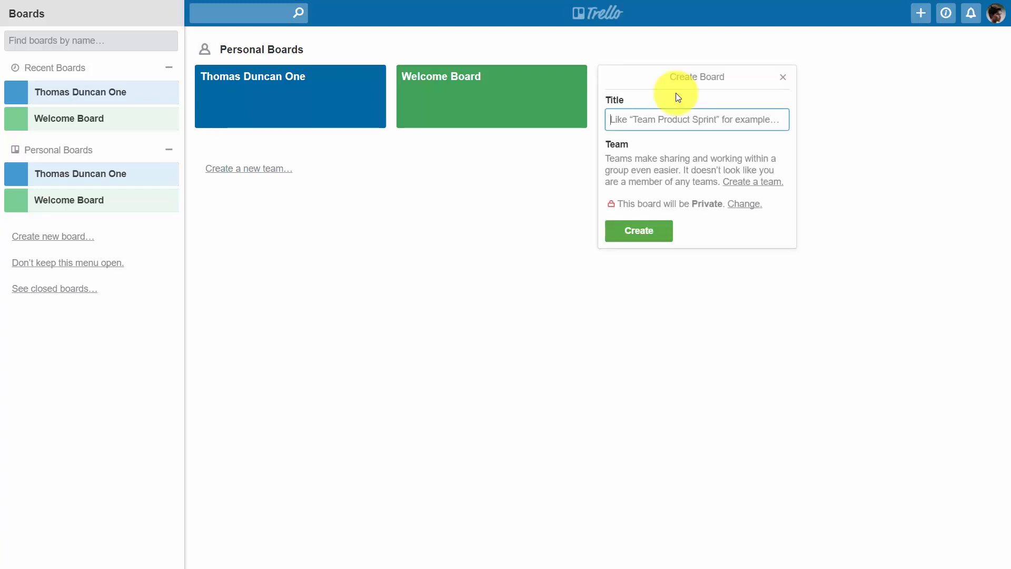
pyautogui.write('Being More Productive')
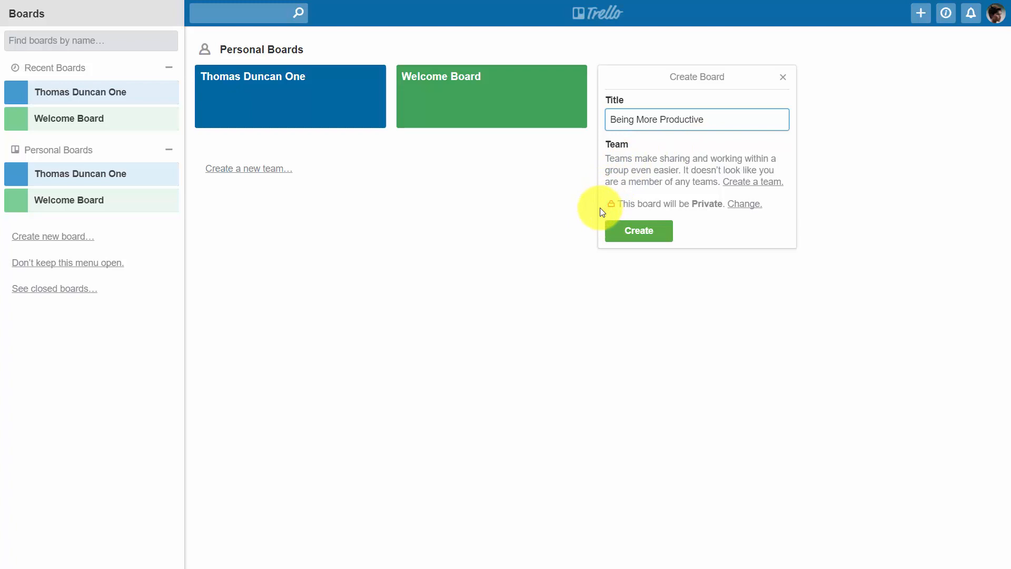
pyautogui.moveTo(718, 166)
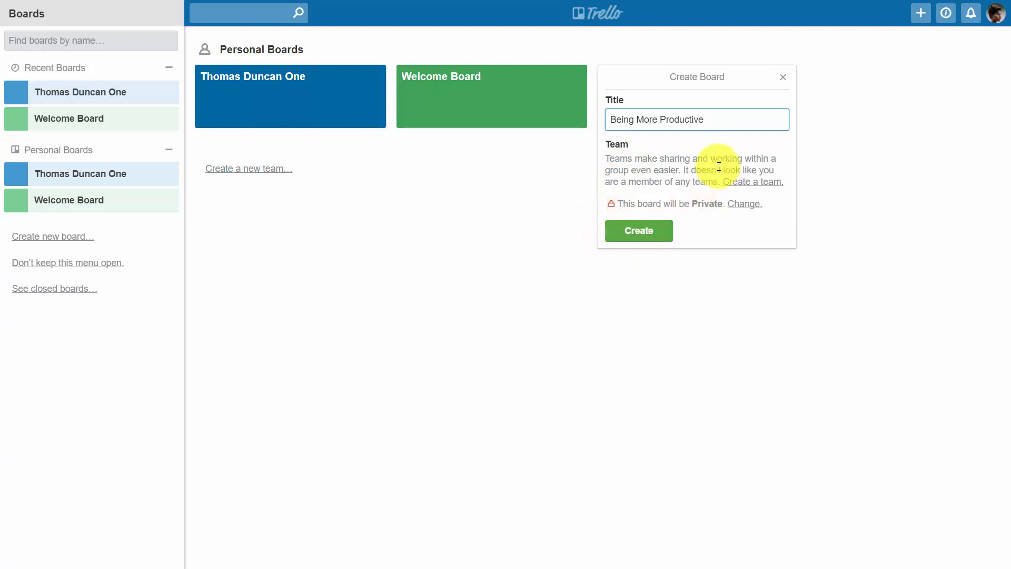
pyautogui.moveTo(582, 239)
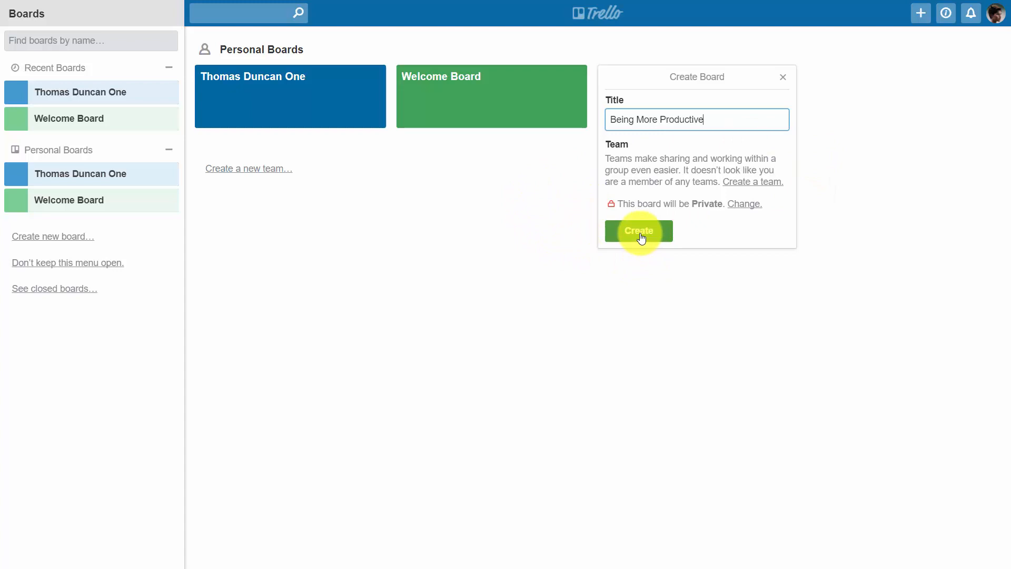
# - Create the board and change its background to the turquoise colour
pyautogui.click(637, 230)
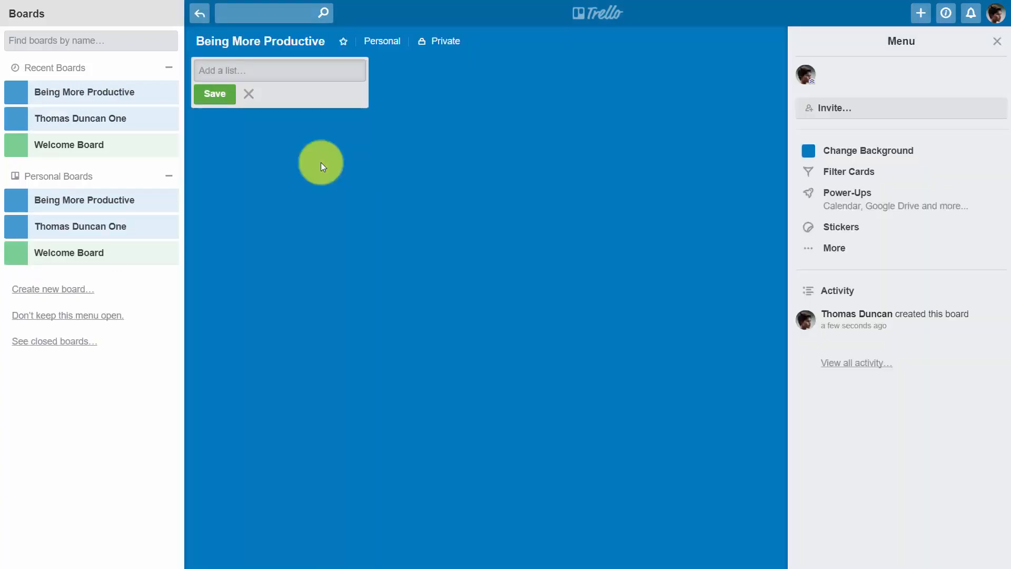
pyautogui.moveTo(519, 244)
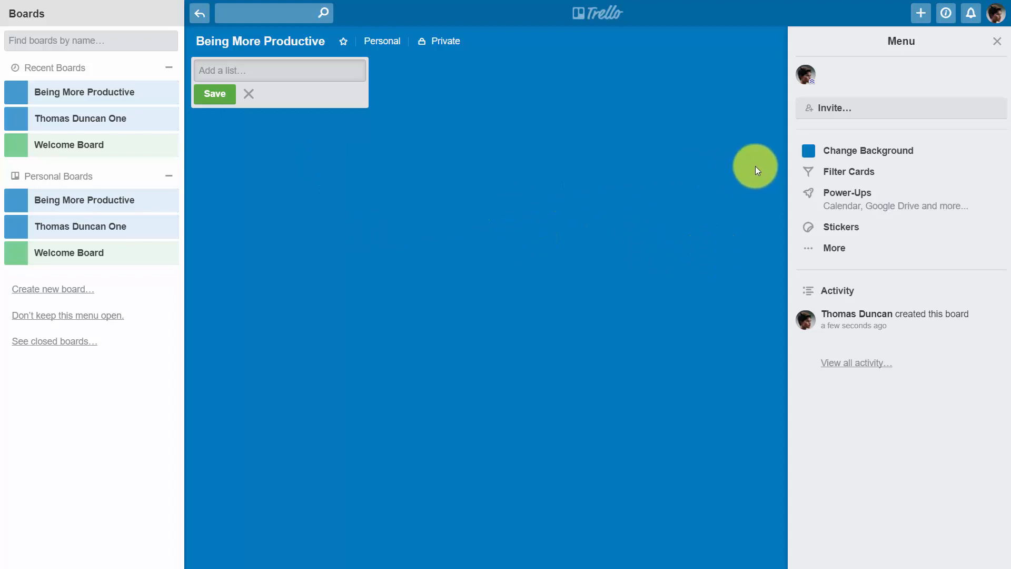
pyautogui.moveTo(844, 150)
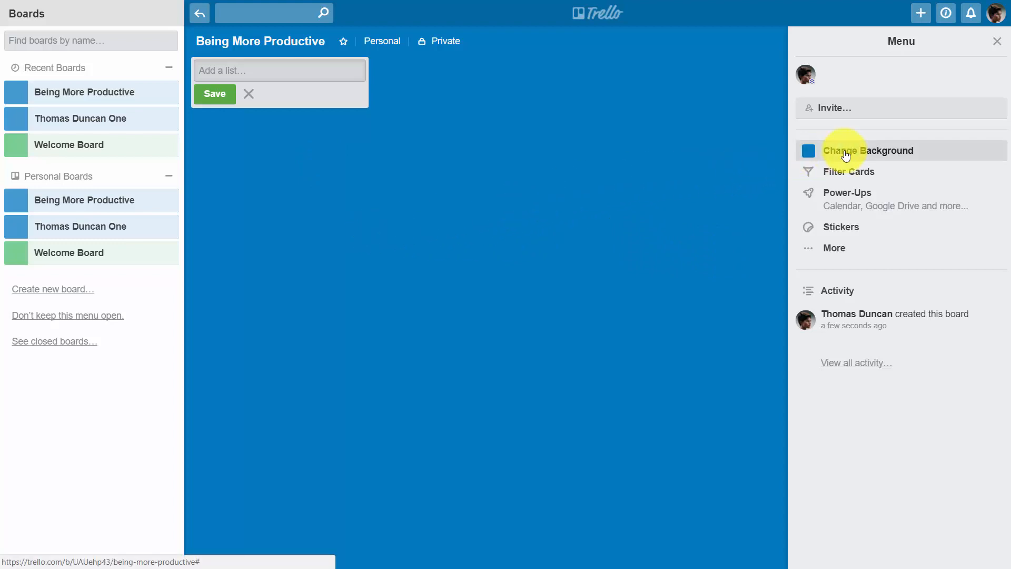
pyautogui.click(867, 150)
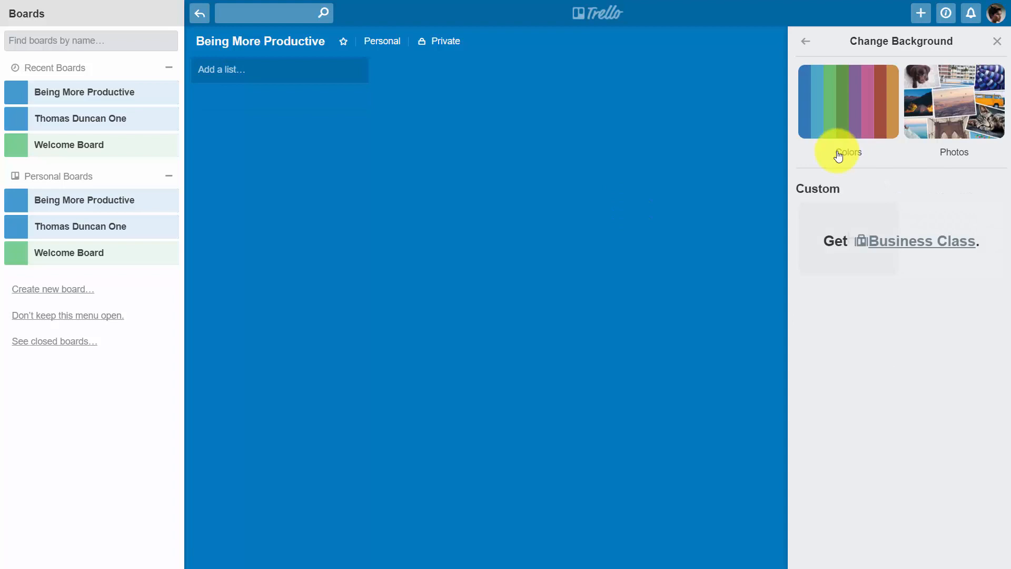
pyautogui.moveTo(858, 95)
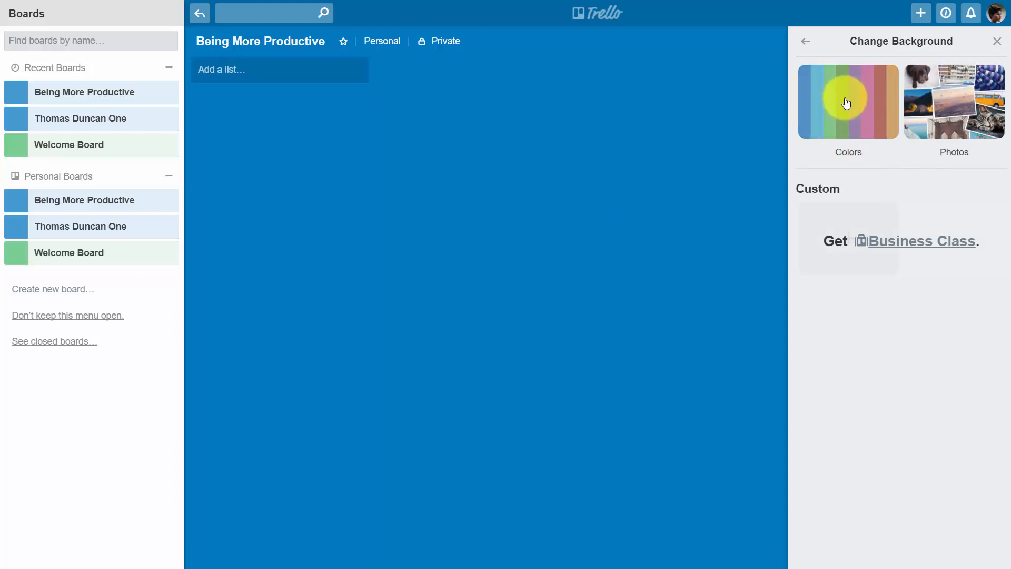
pyautogui.click(848, 101)
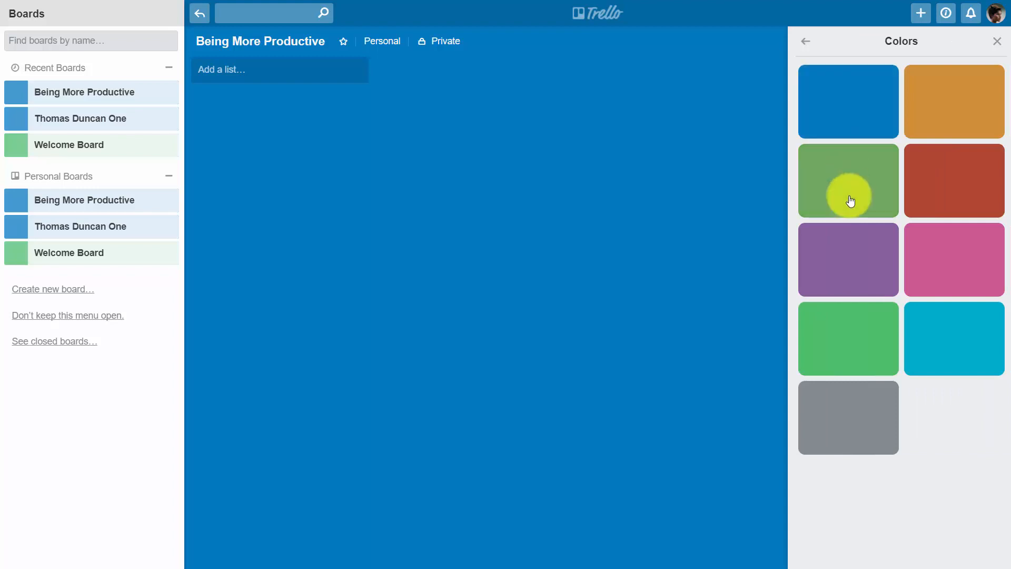
pyautogui.click(847, 179)
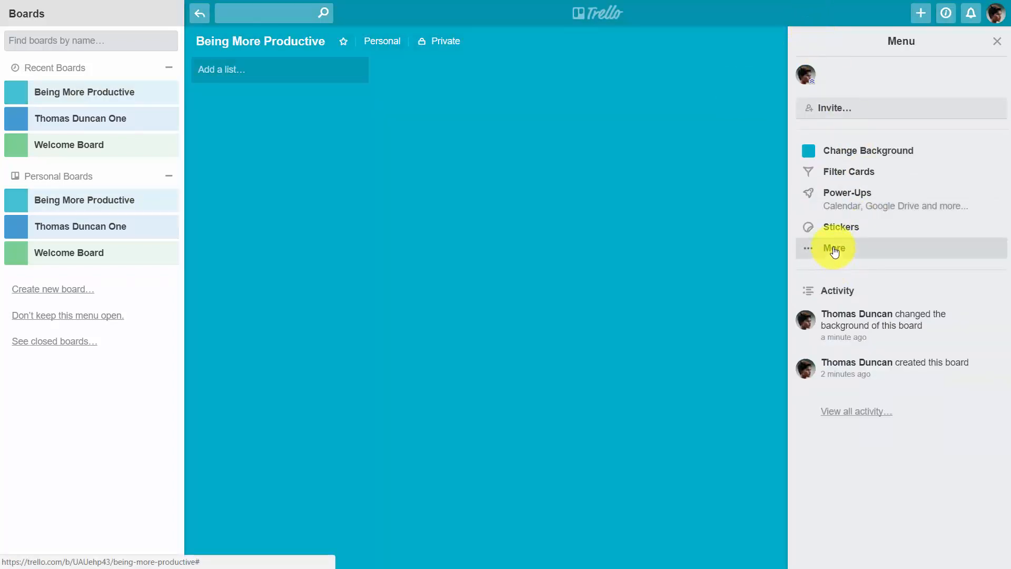
# - Review the board's More settings without changes, keeping card cover images enabled
pyautogui.click(834, 248)
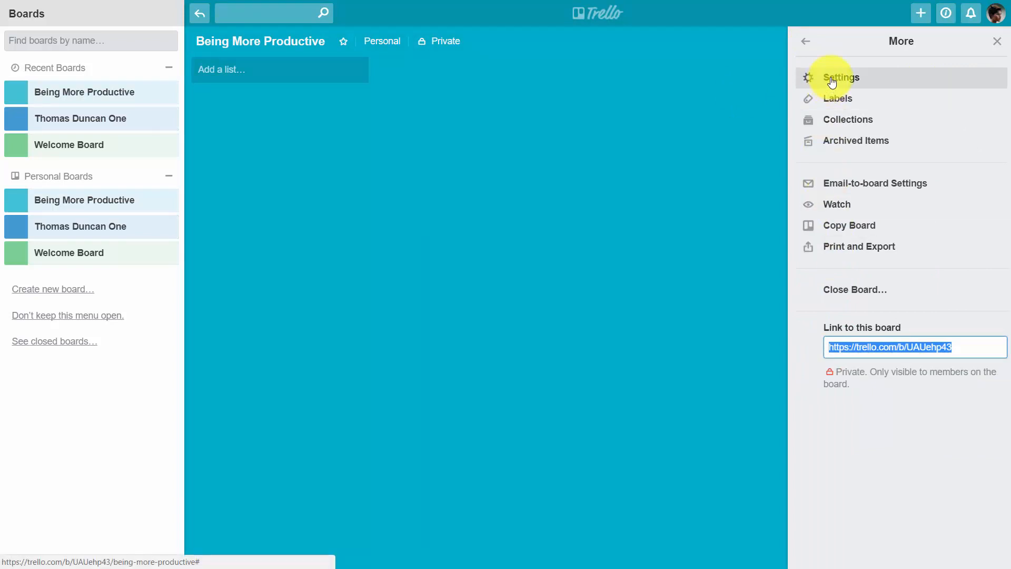
pyautogui.click(839, 78)
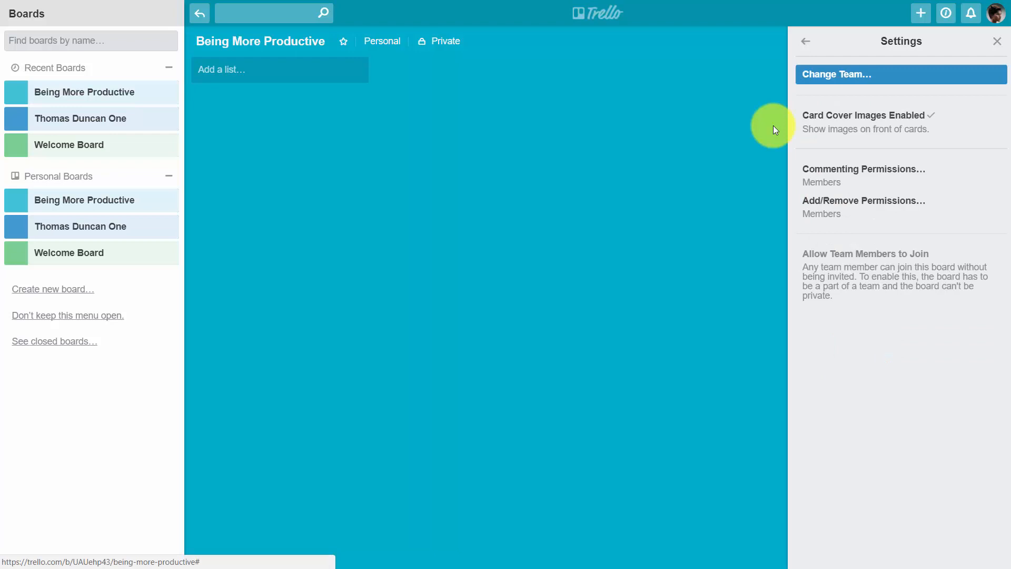
pyautogui.moveTo(850, 137)
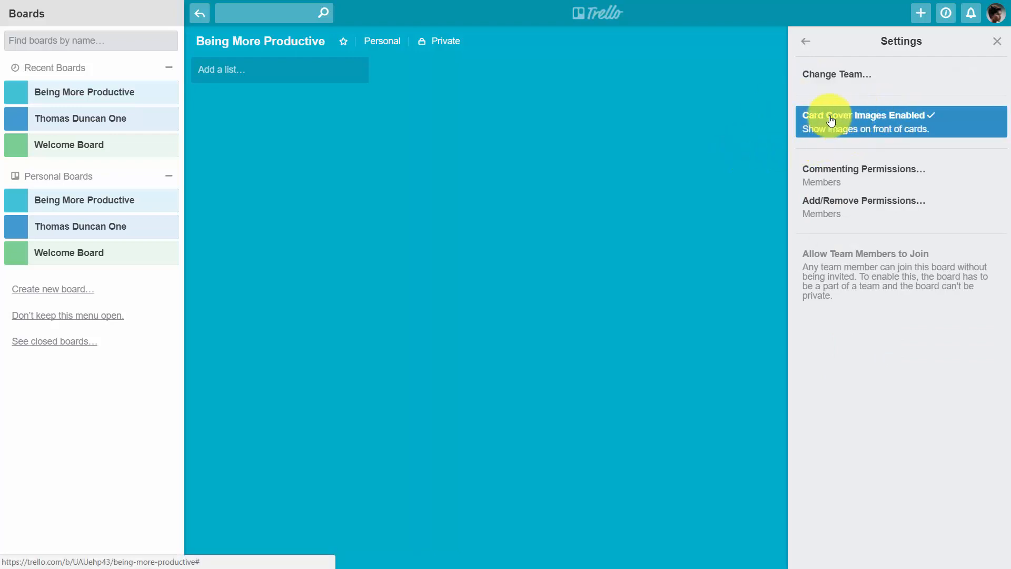
pyautogui.moveTo(875, 125)
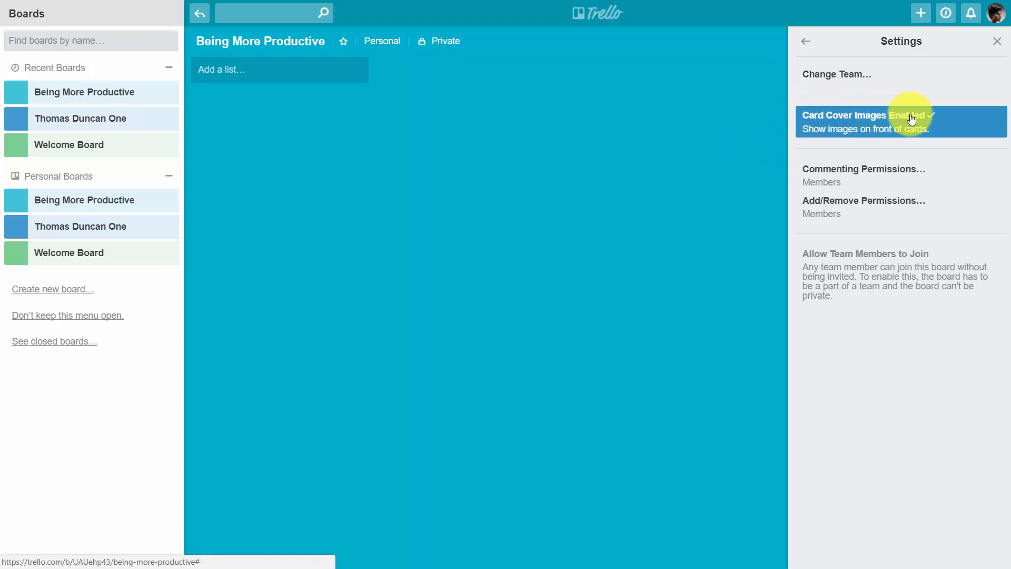
pyautogui.click(899, 119)
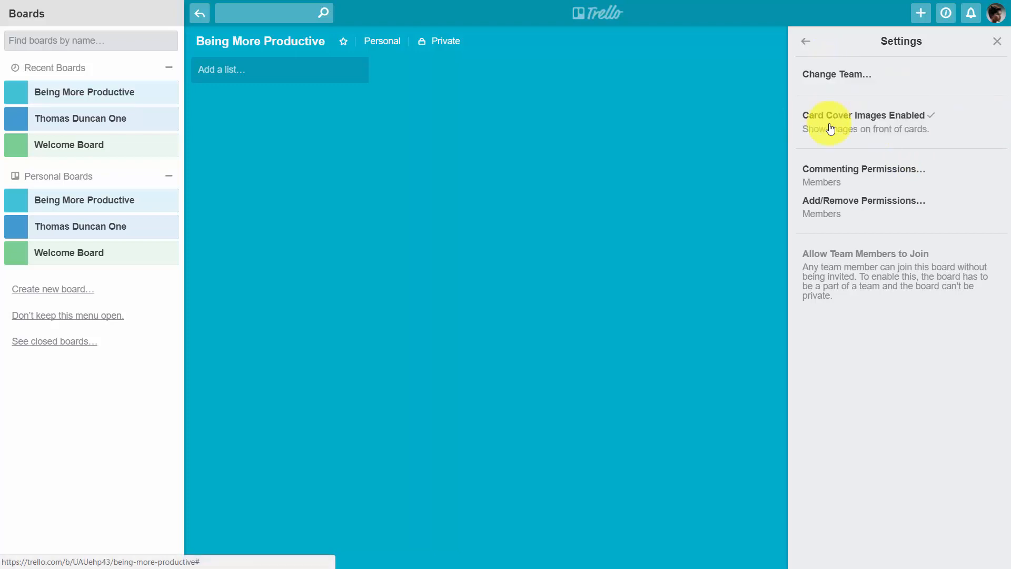
pyautogui.moveTo(827, 187)
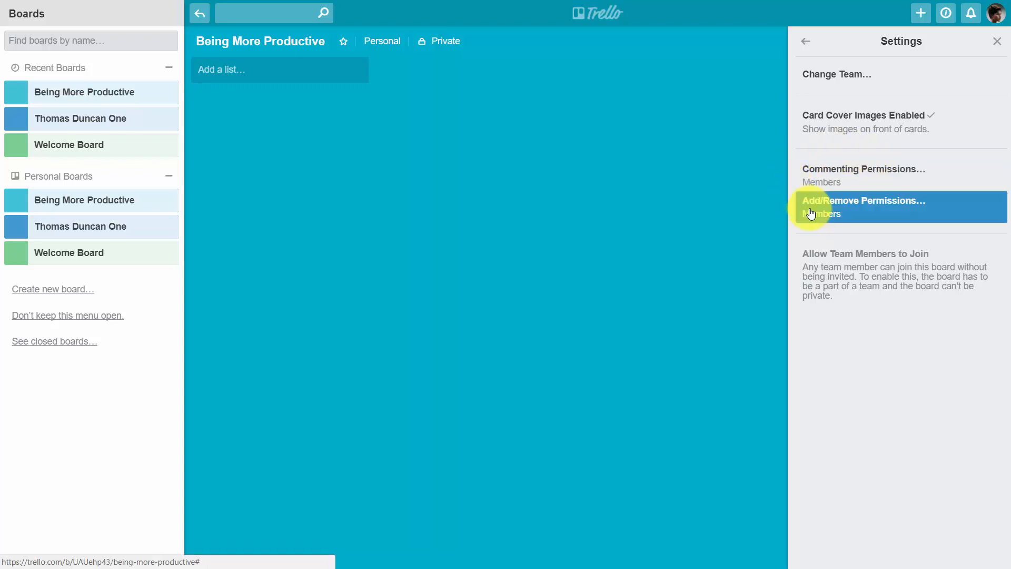
pyautogui.moveTo(805, 41)
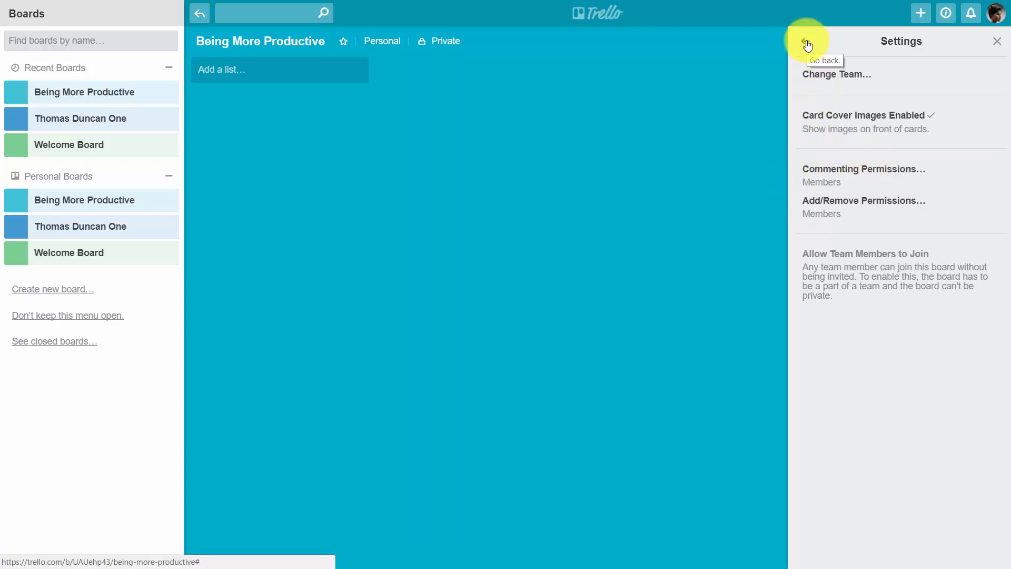
pyautogui.click(807, 42)
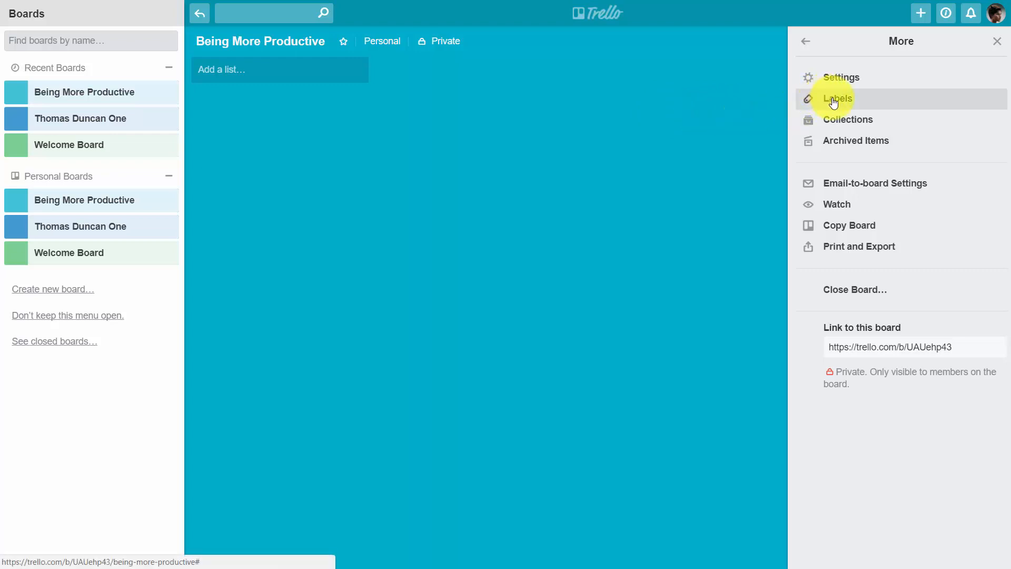
pyautogui.click(836, 99)
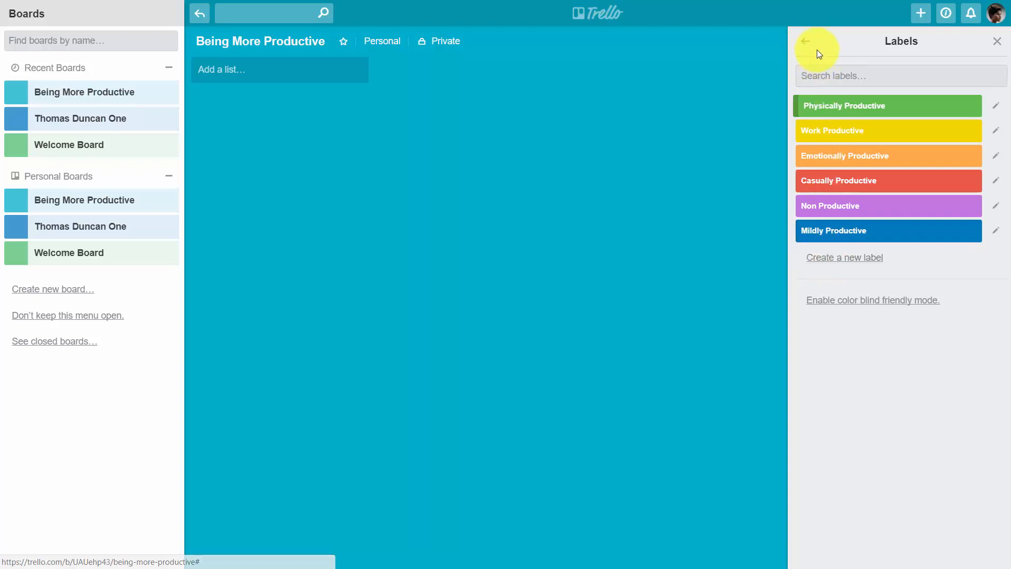
pyautogui.moveTo(804, 40)
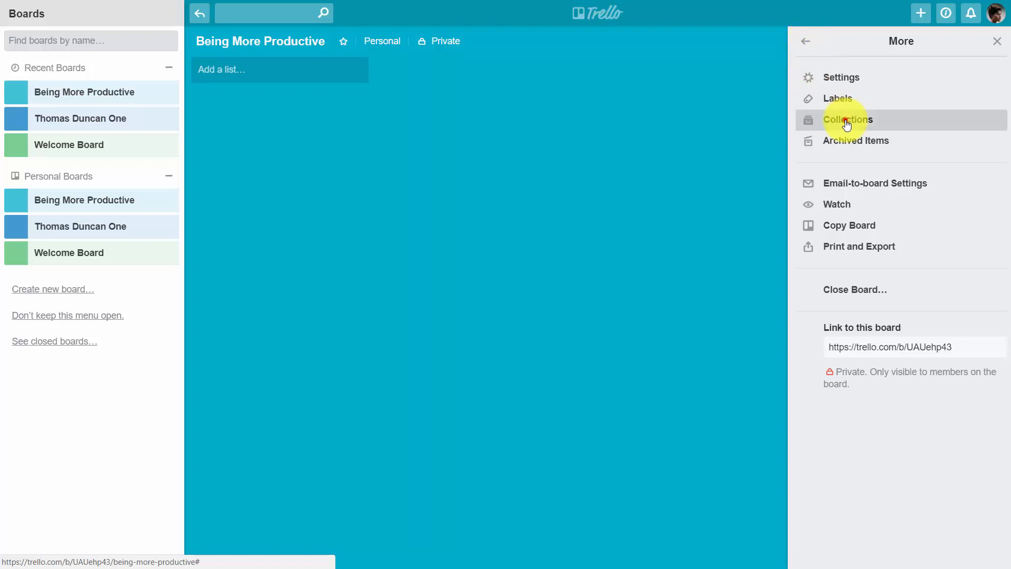
pyautogui.click(847, 120)
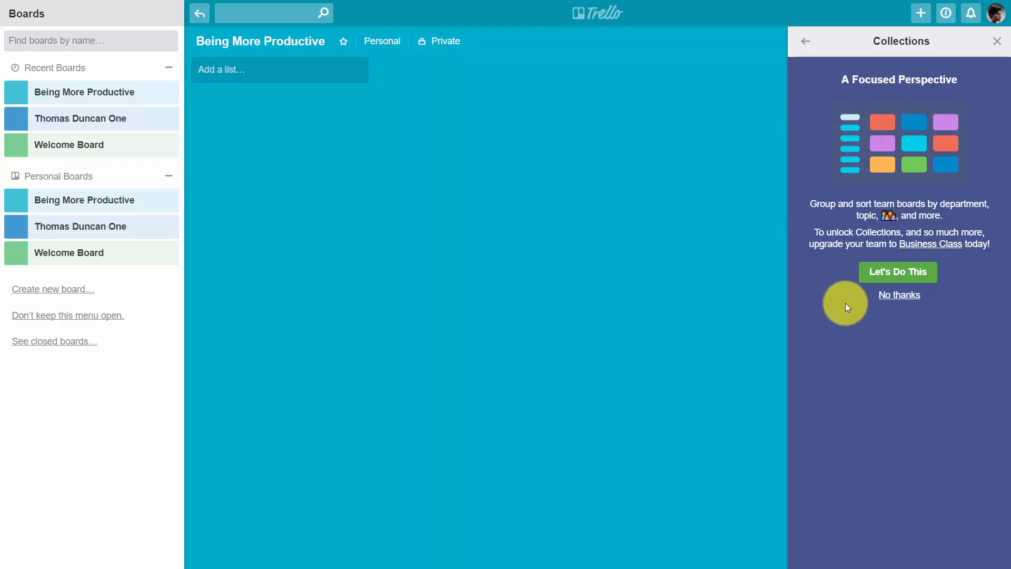
pyautogui.moveTo(832, 287)
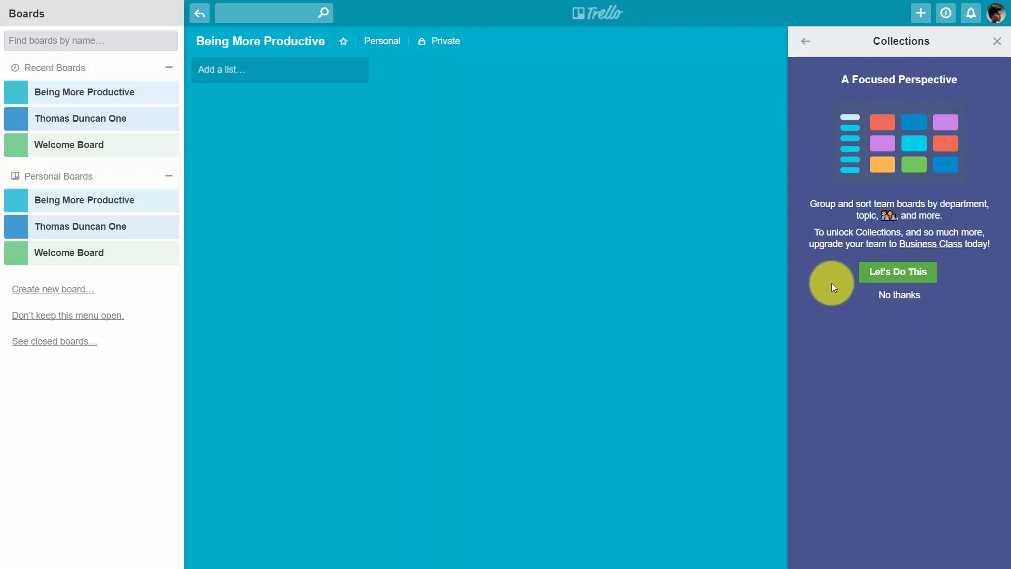
pyautogui.moveTo(838, 326)
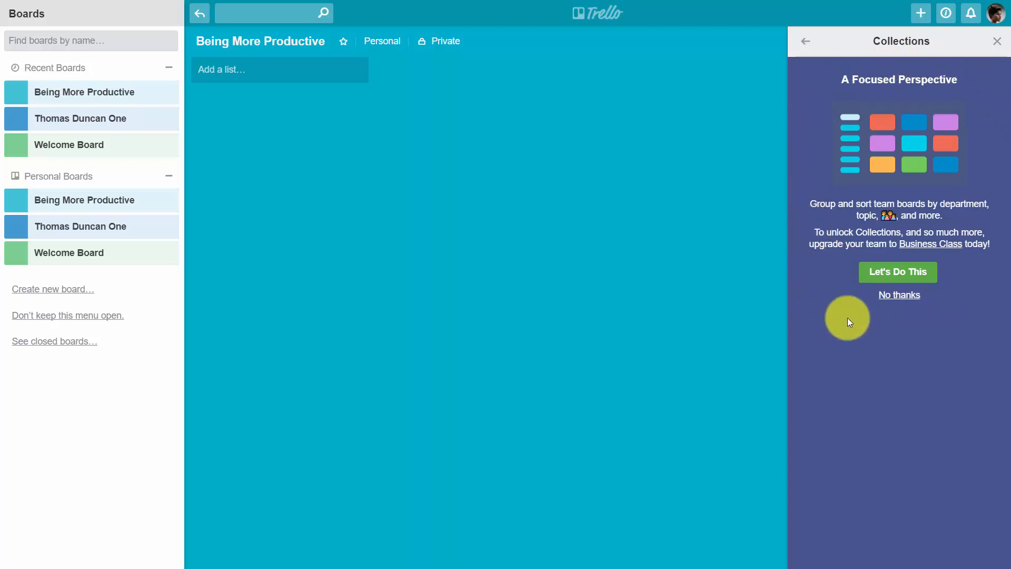
pyautogui.moveTo(807, 41)
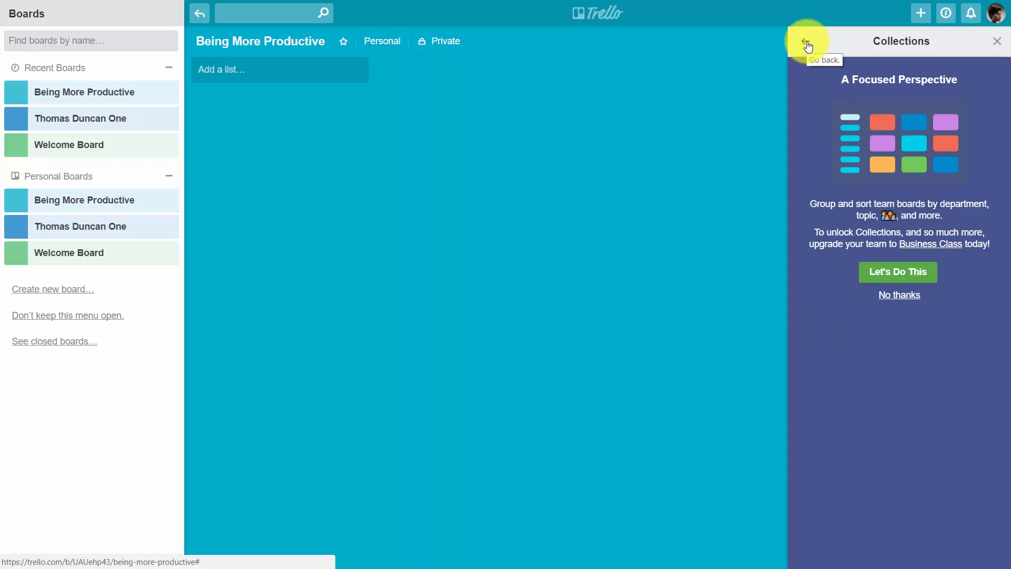
pyautogui.click(807, 46)
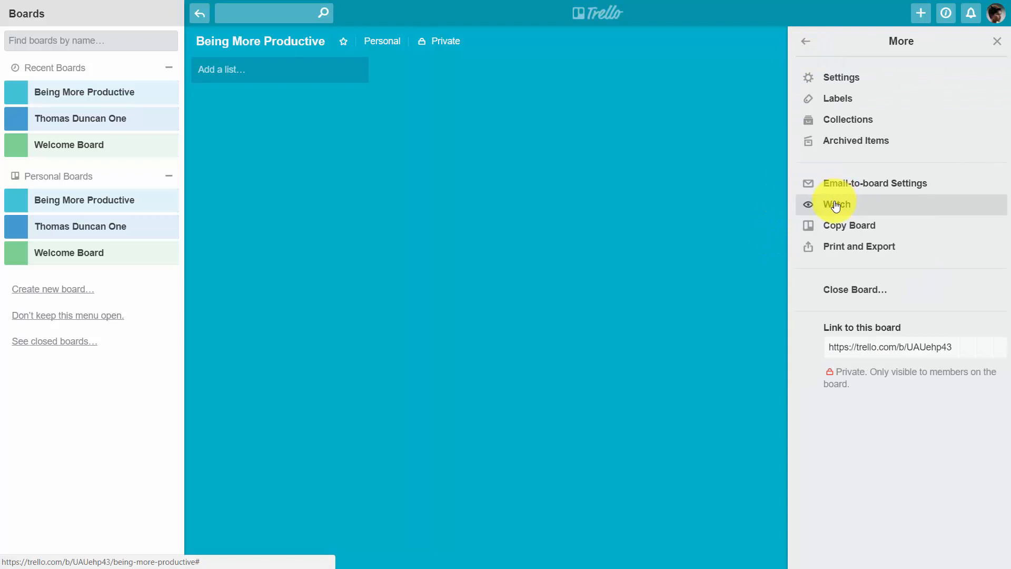
# - Watch the Being More Productive board, select its link, and return to the menu
pyautogui.click(838, 204)
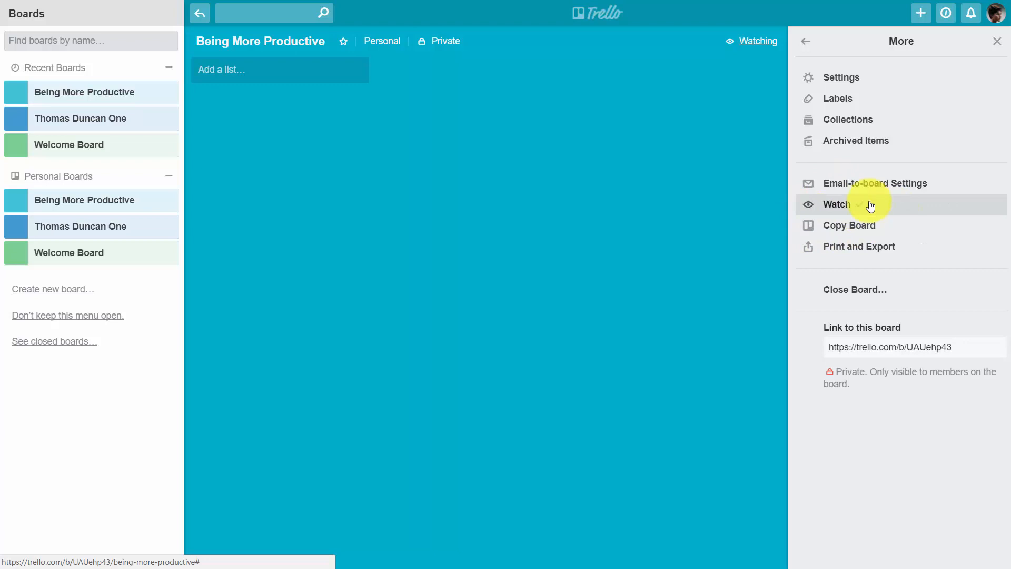
pyautogui.click(836, 204)
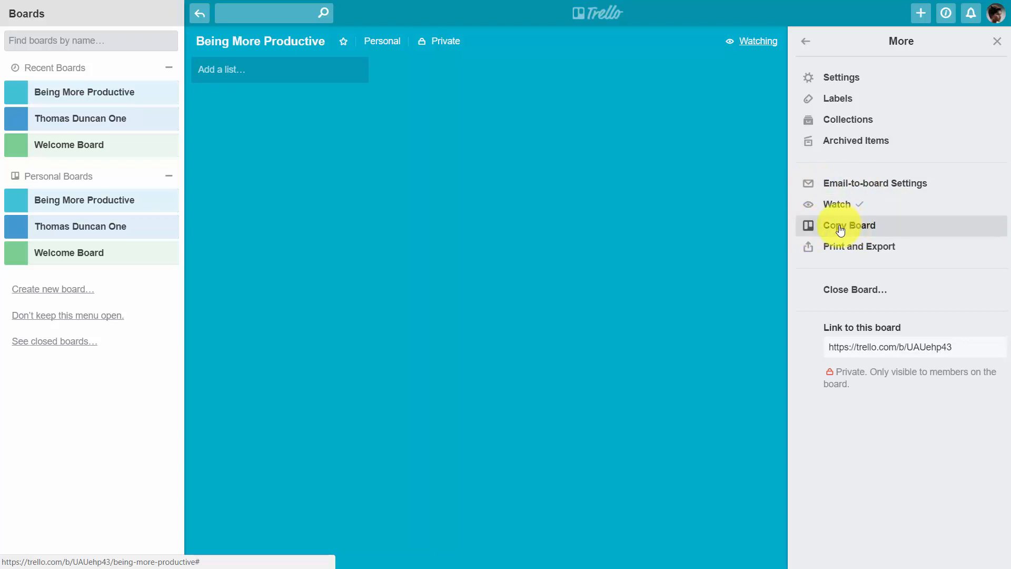
pyautogui.moveTo(870, 203)
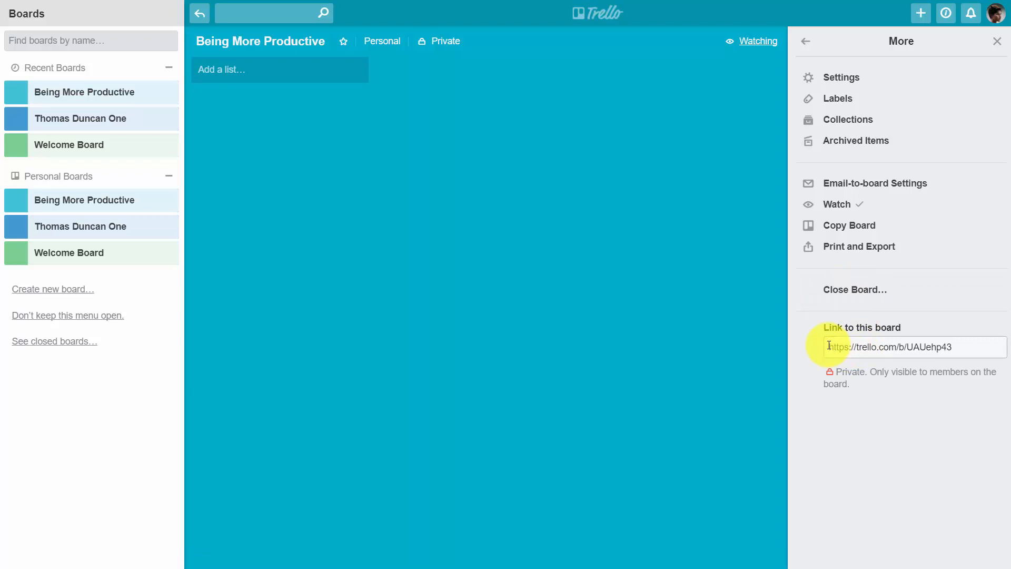
pyautogui.click(909, 346)
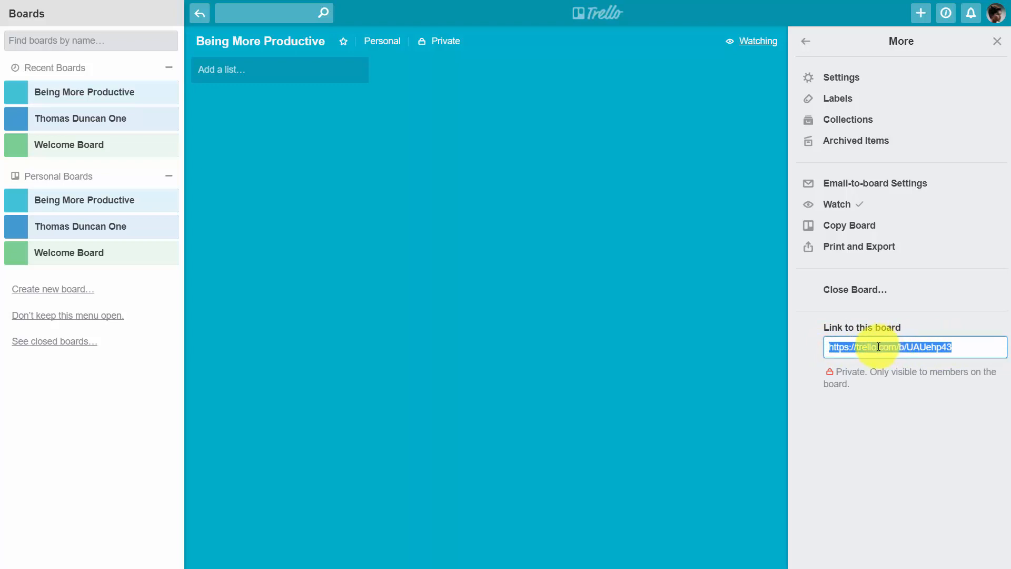
pyautogui.click(804, 41)
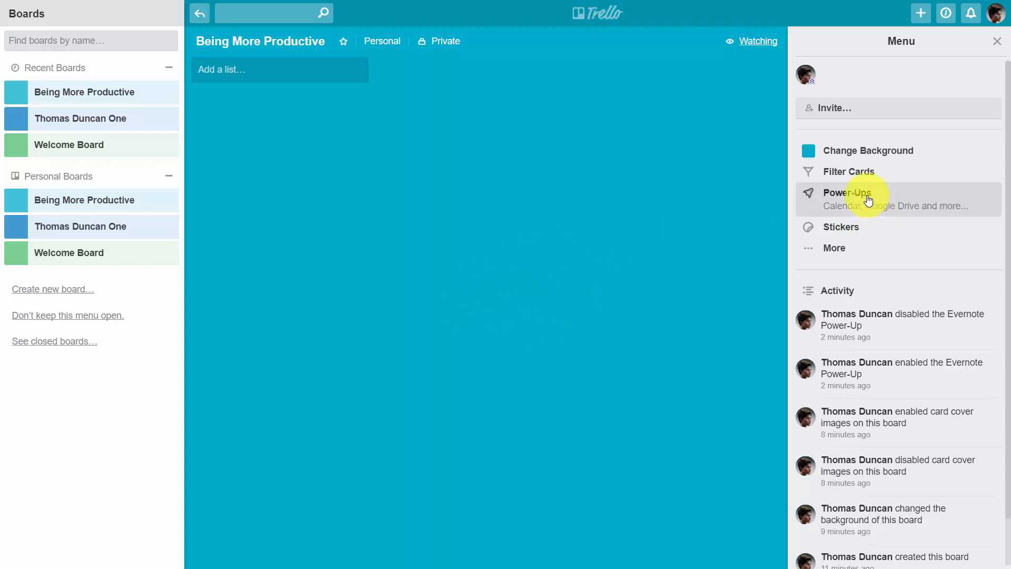
pyautogui.click(846, 192)
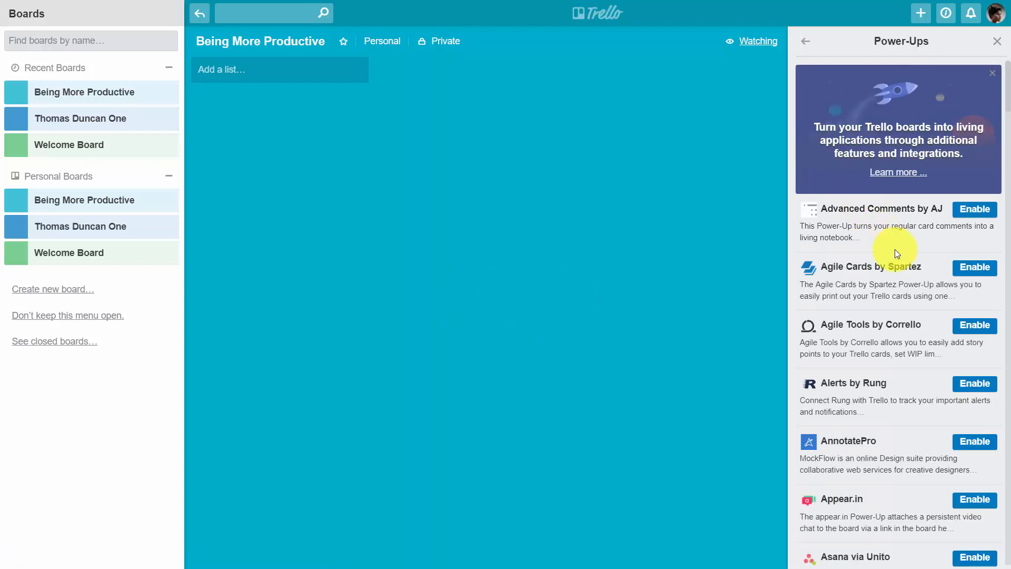
# - Enable the Custom Fields power-up, then go back to the main board menu
pyautogui.scroll(-3)
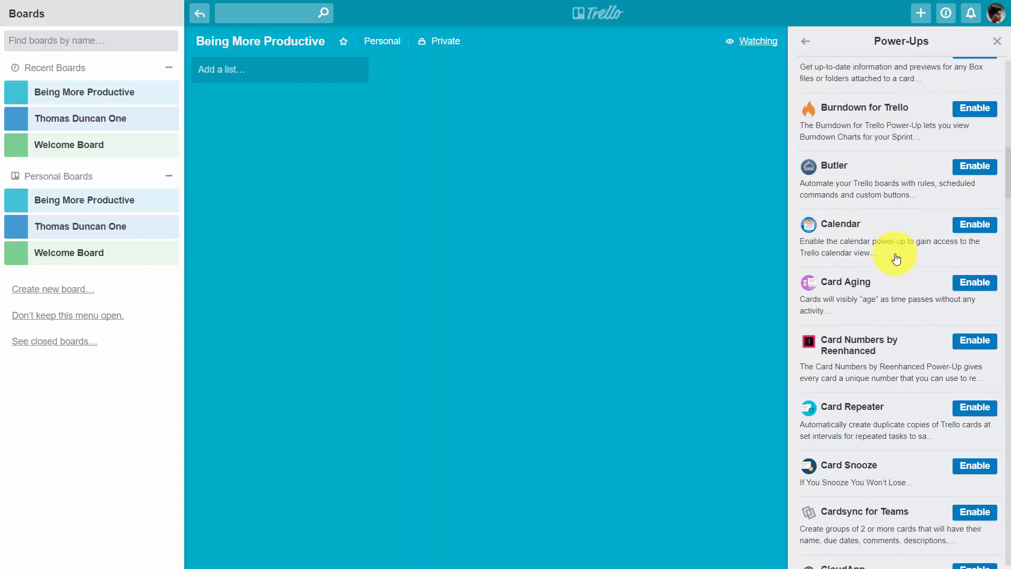
pyautogui.scroll(-3)
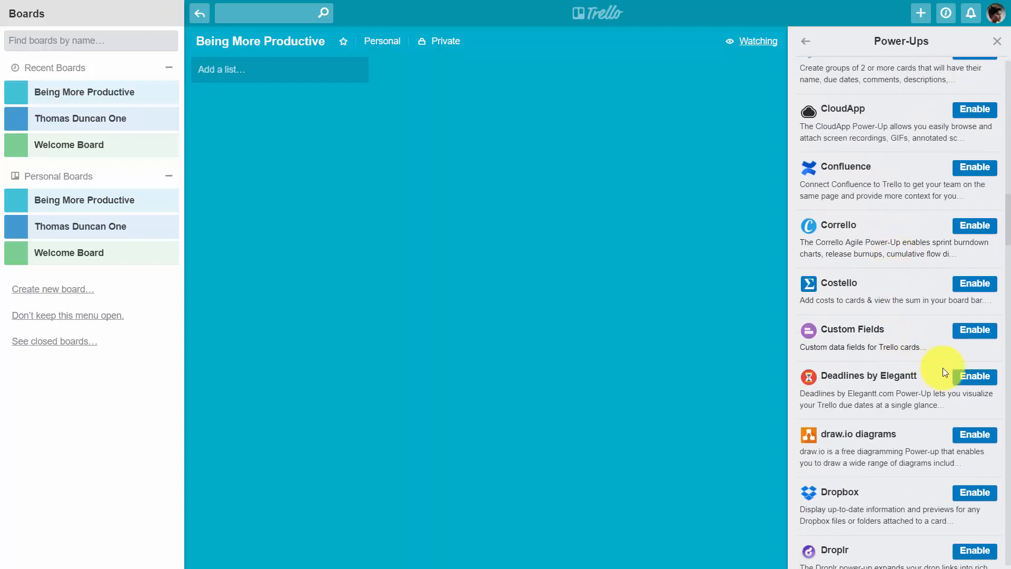
pyautogui.click(974, 330)
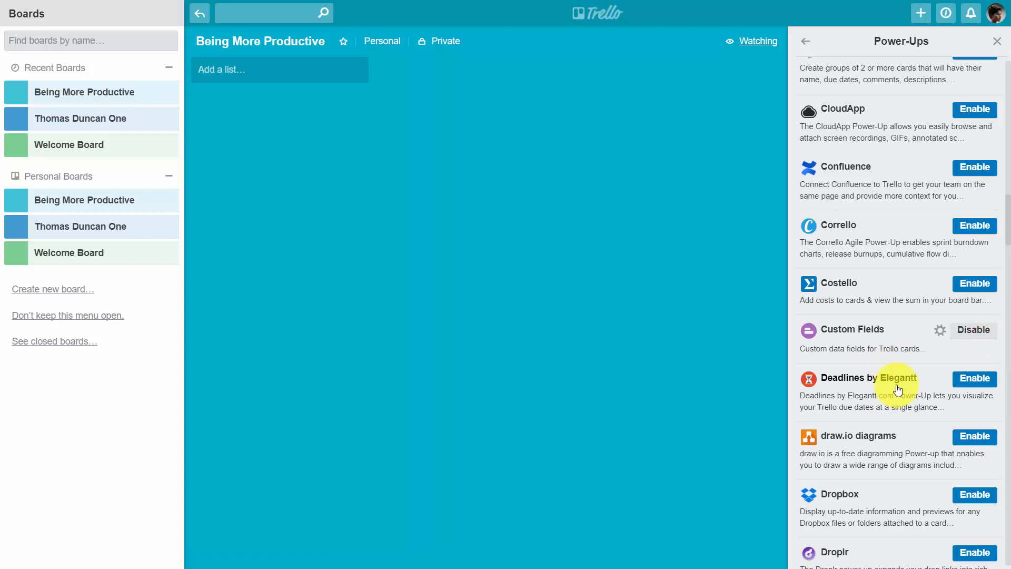
pyautogui.moveTo(864, 339)
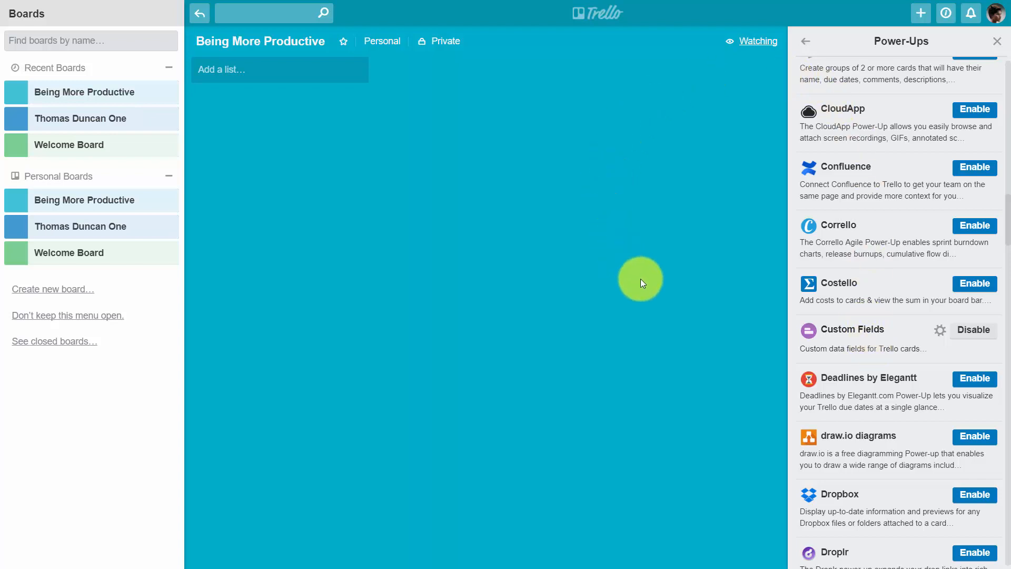
pyautogui.moveTo(695, 237)
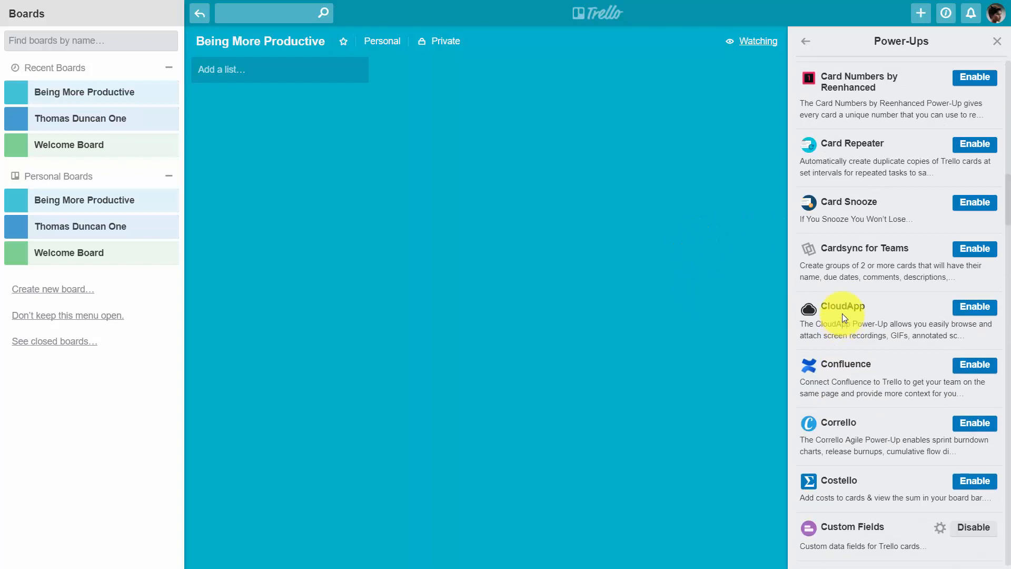
pyautogui.moveTo(814, 89)
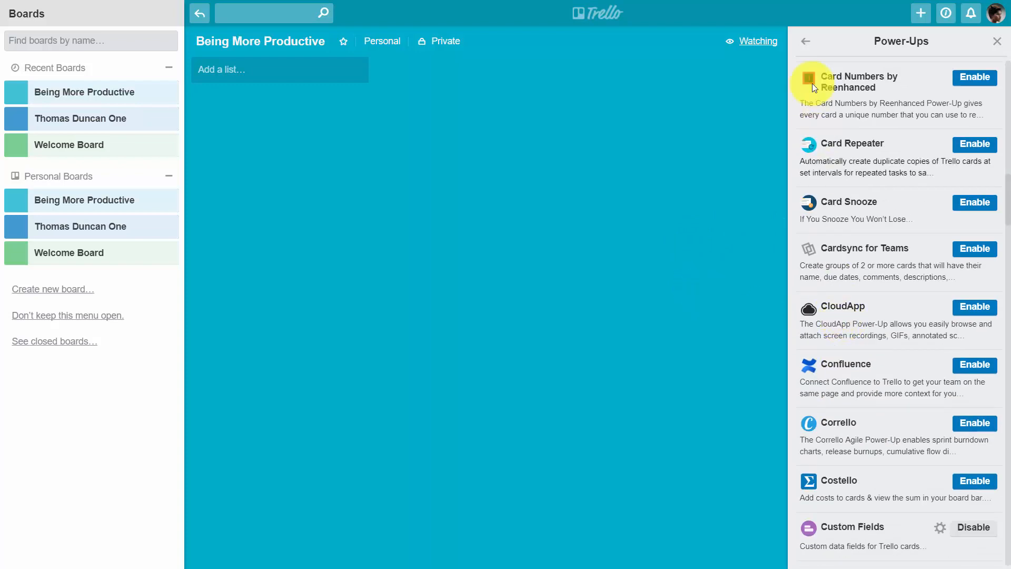
pyautogui.click(805, 41)
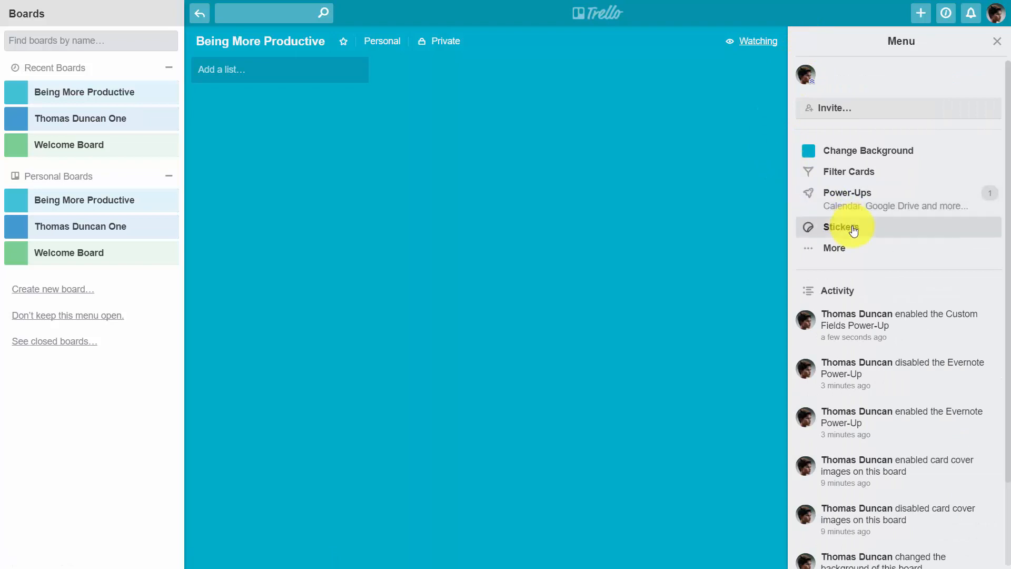
pyautogui.moveTo(826, 145)
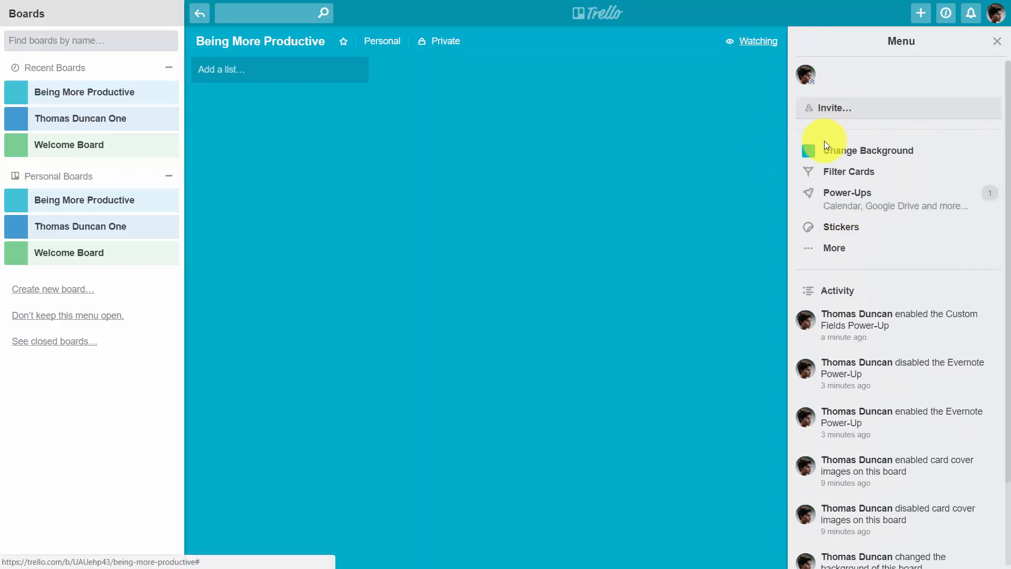